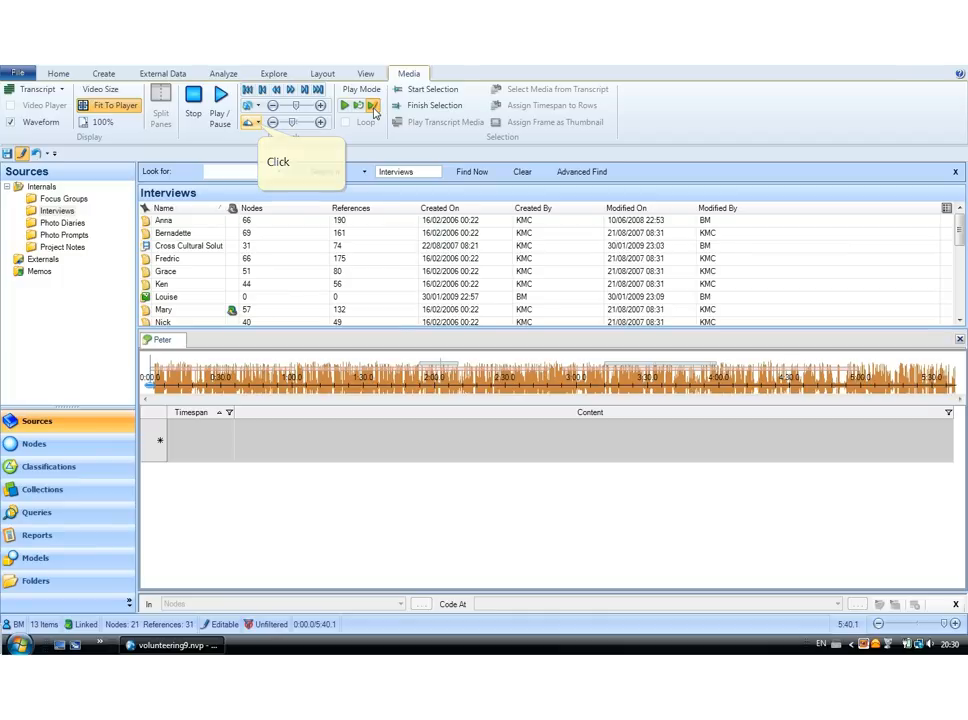
- Set the playback speed and review the audio and video settings in application options
left_click(263, 122)
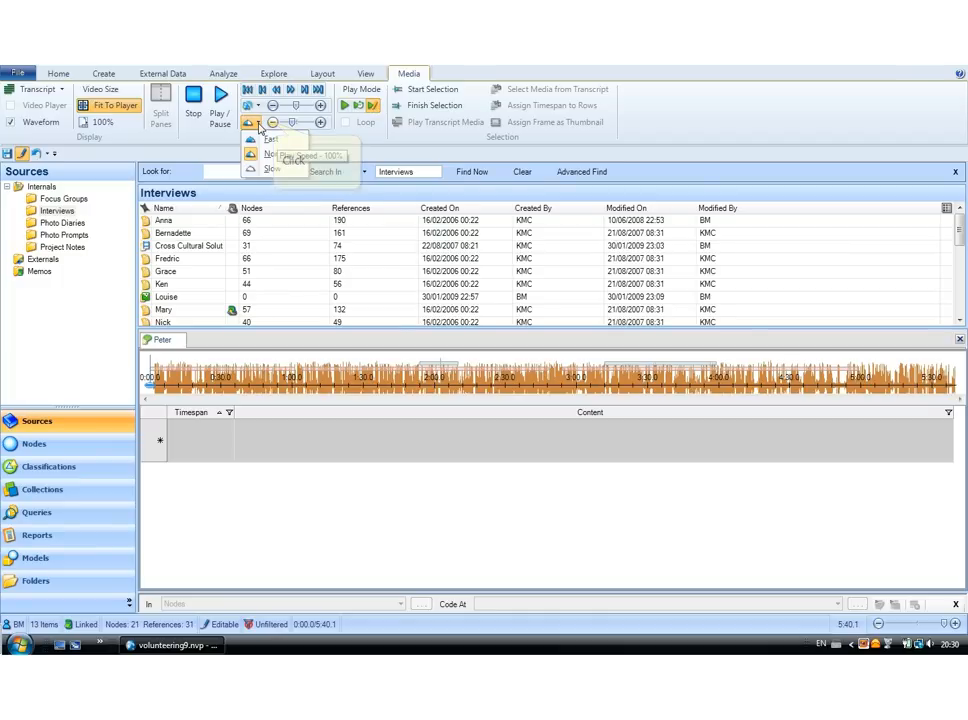
mouse_move(272, 122)
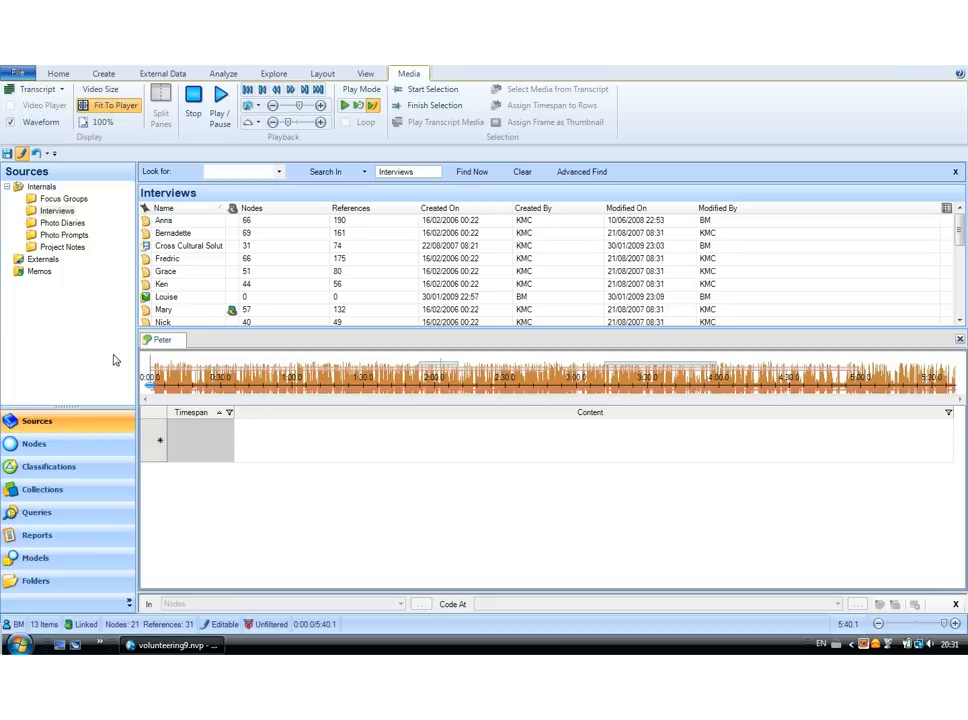
left_click(19, 71)
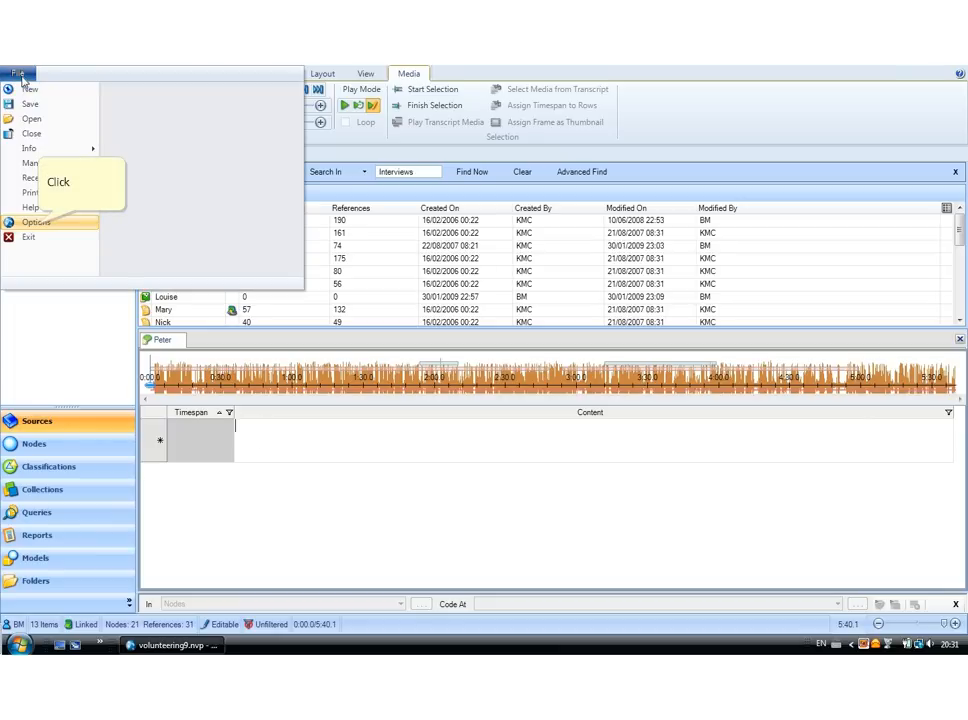
left_click(35, 222)
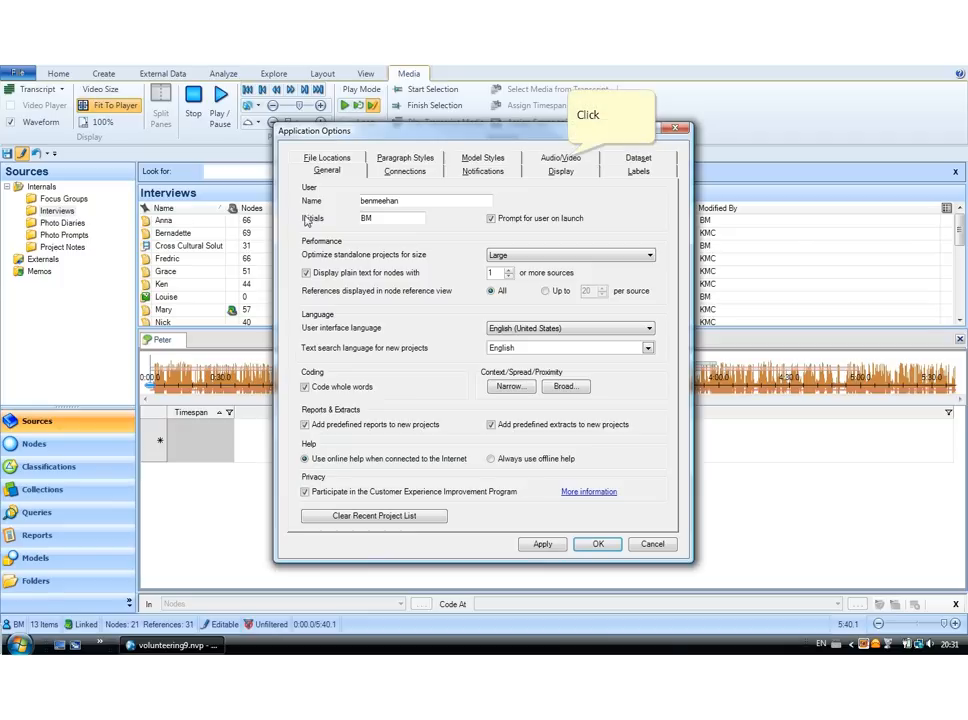
left_click(561, 157)
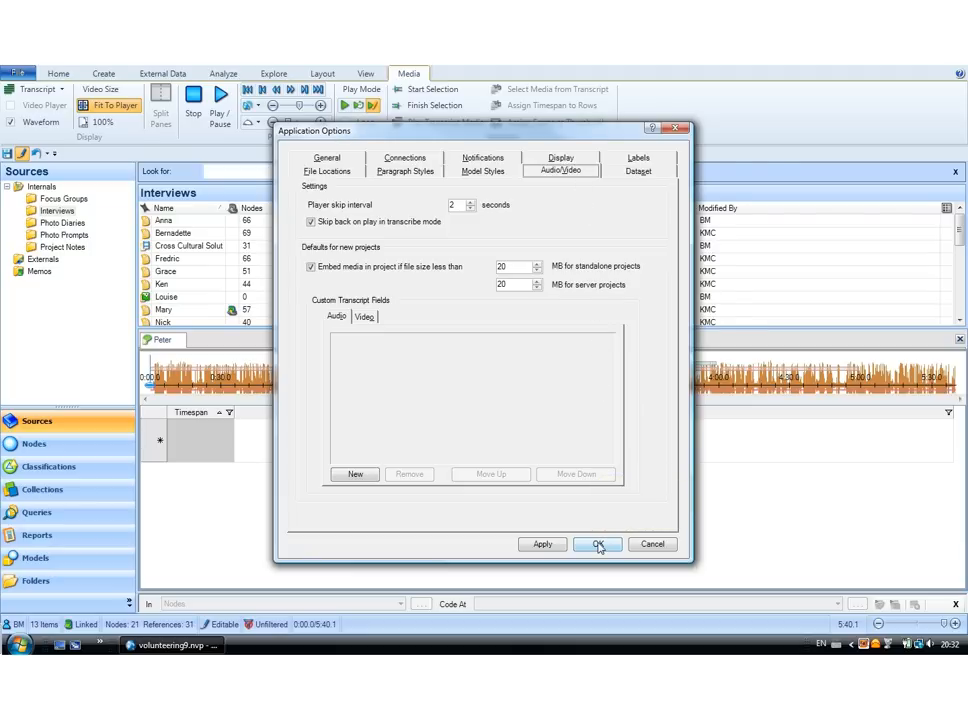
left_click(599, 544)
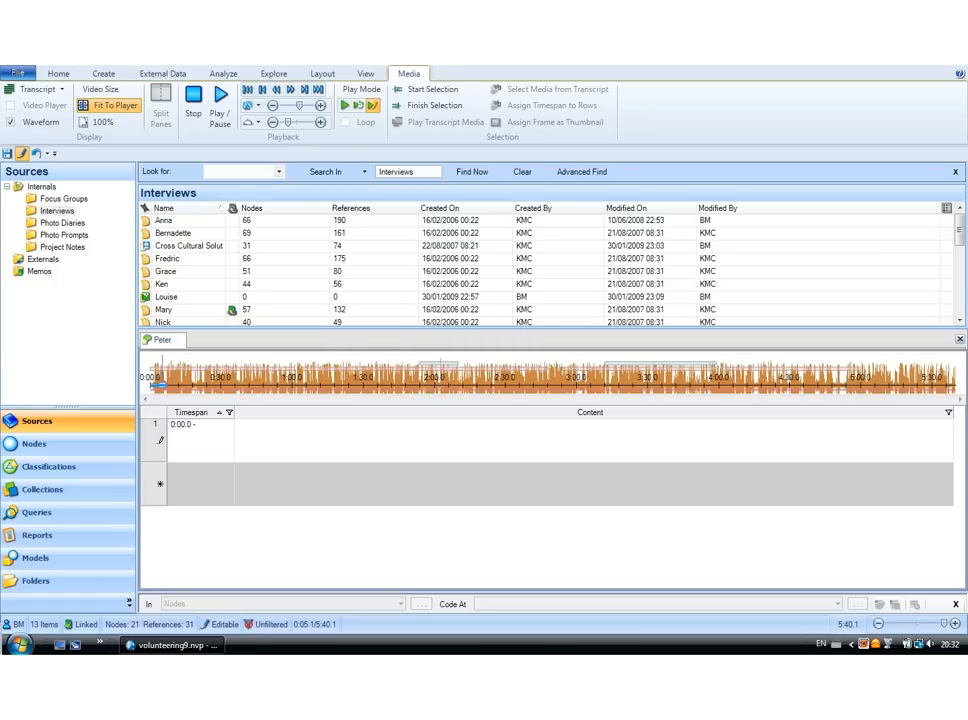
- Type the opening sentence about a group of volunteers in Florida, United States, who are working into row 1
type("Just a f")
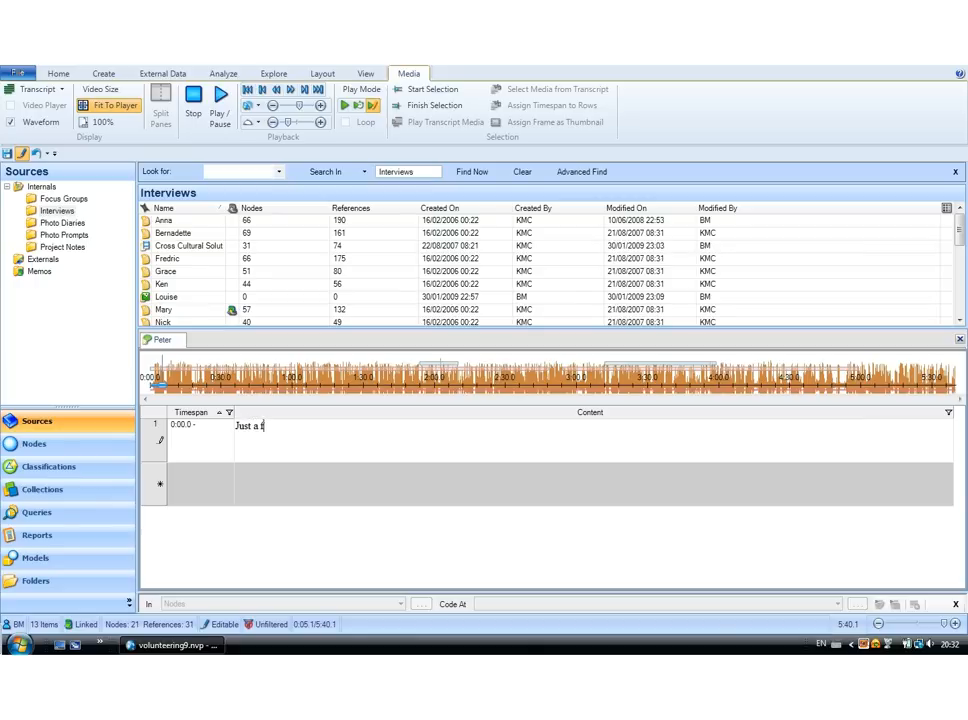
type("ew")
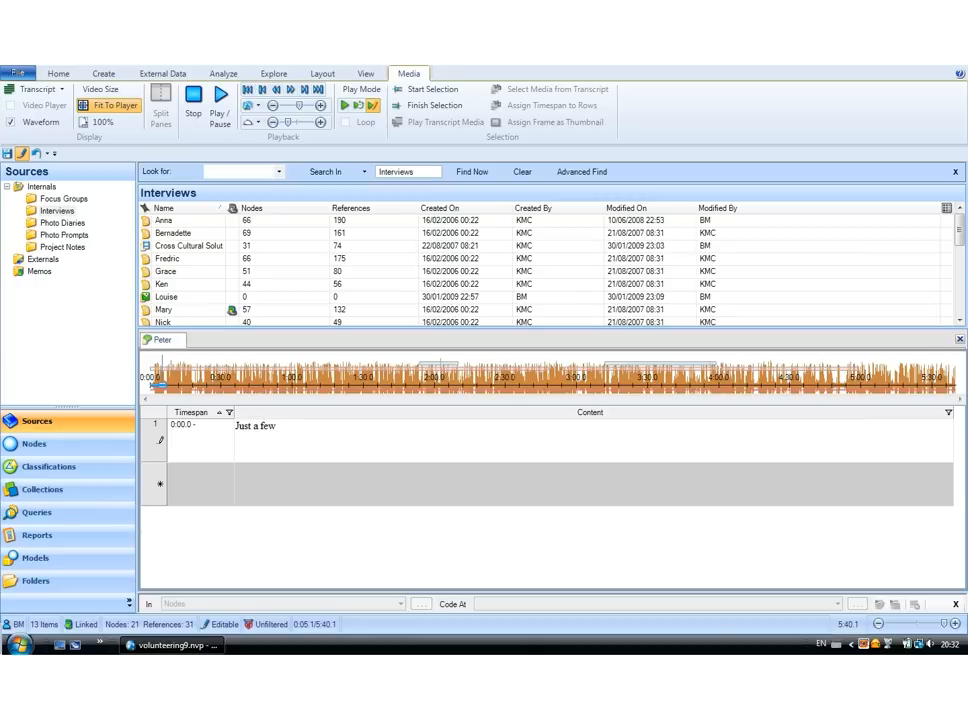
type("more pic")
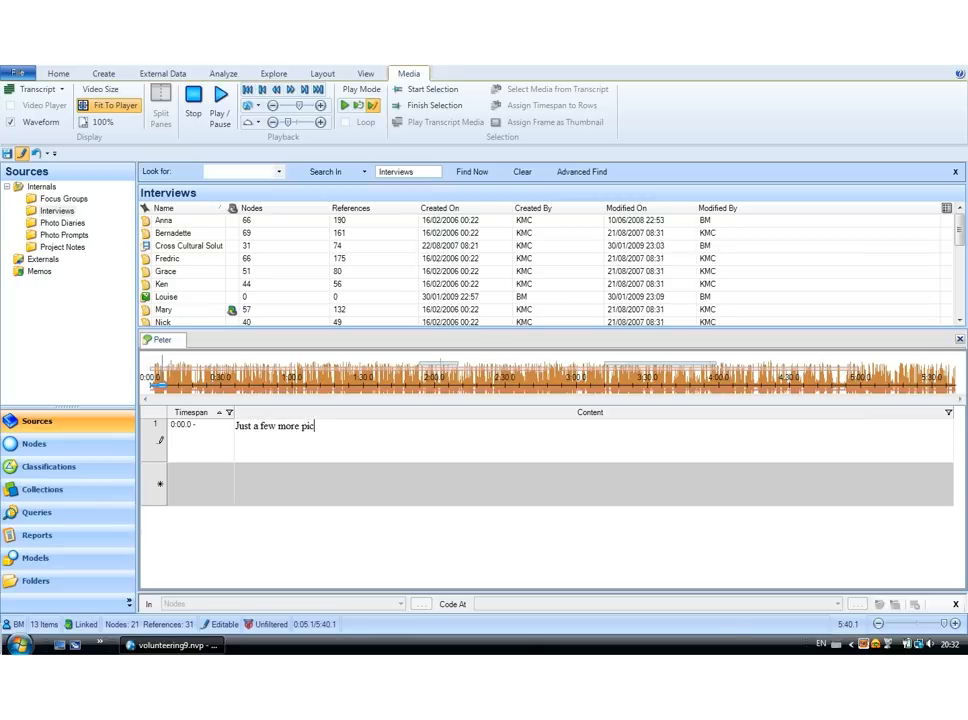
type("tures,")
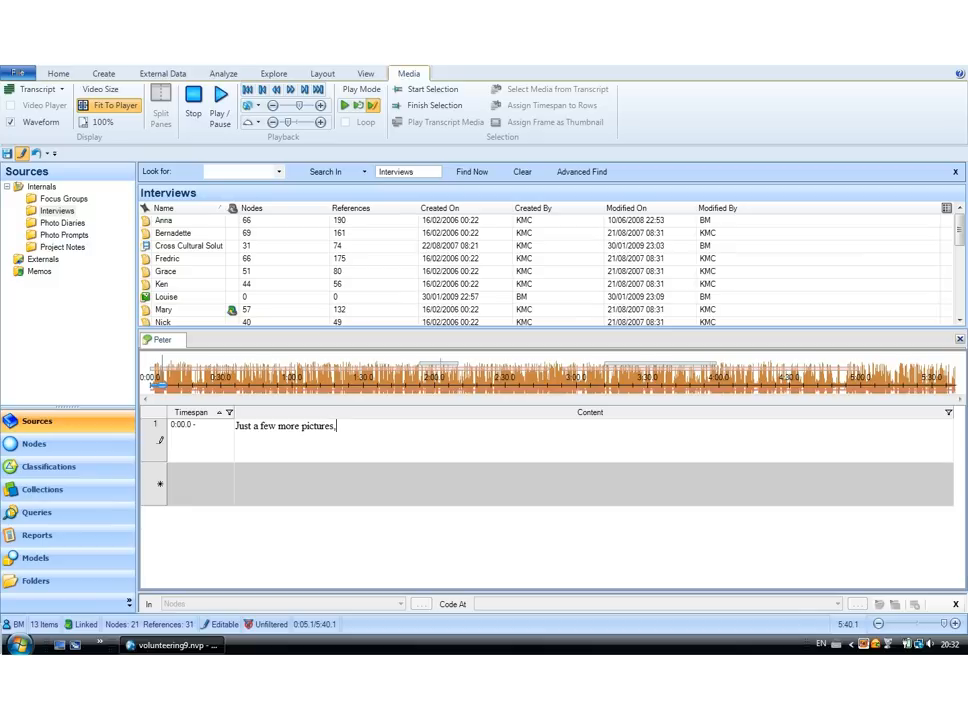
type("this one here is")
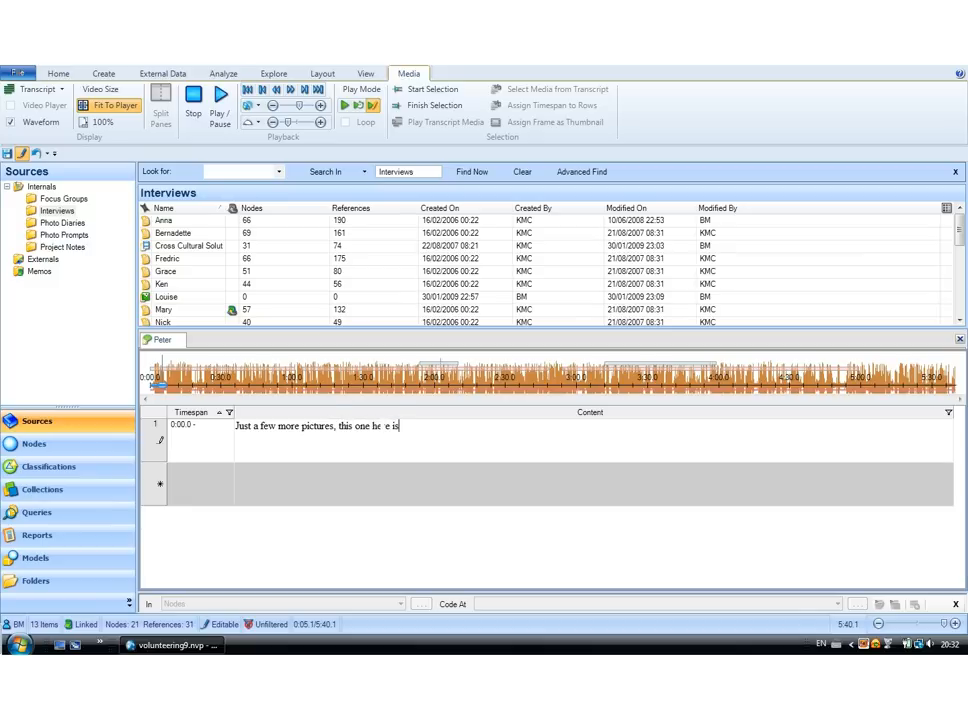
type("a group of")
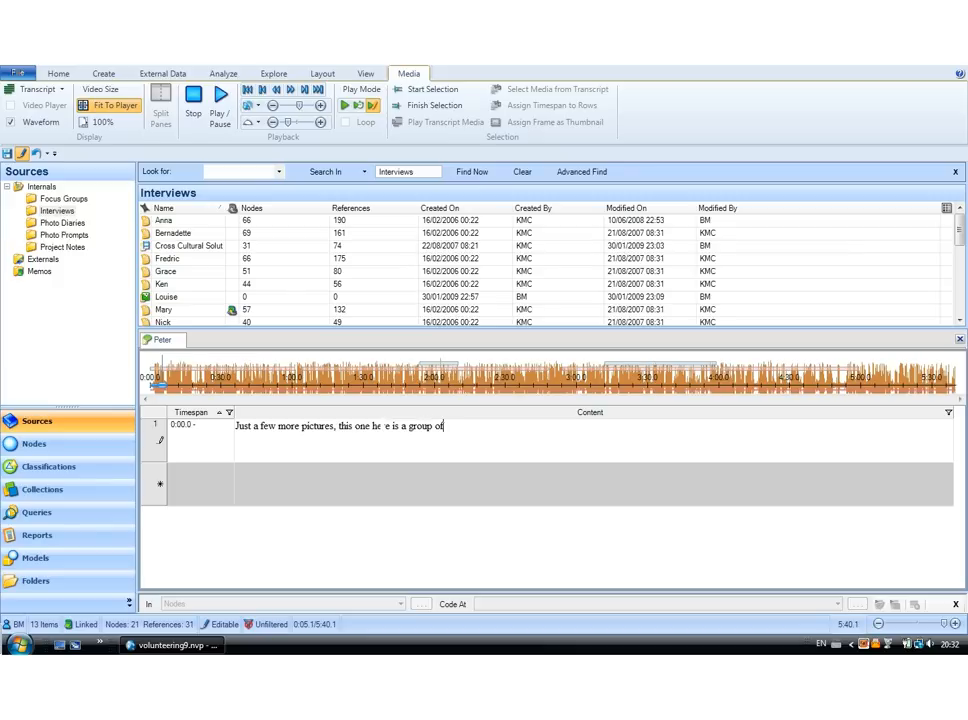
type("volunteers")
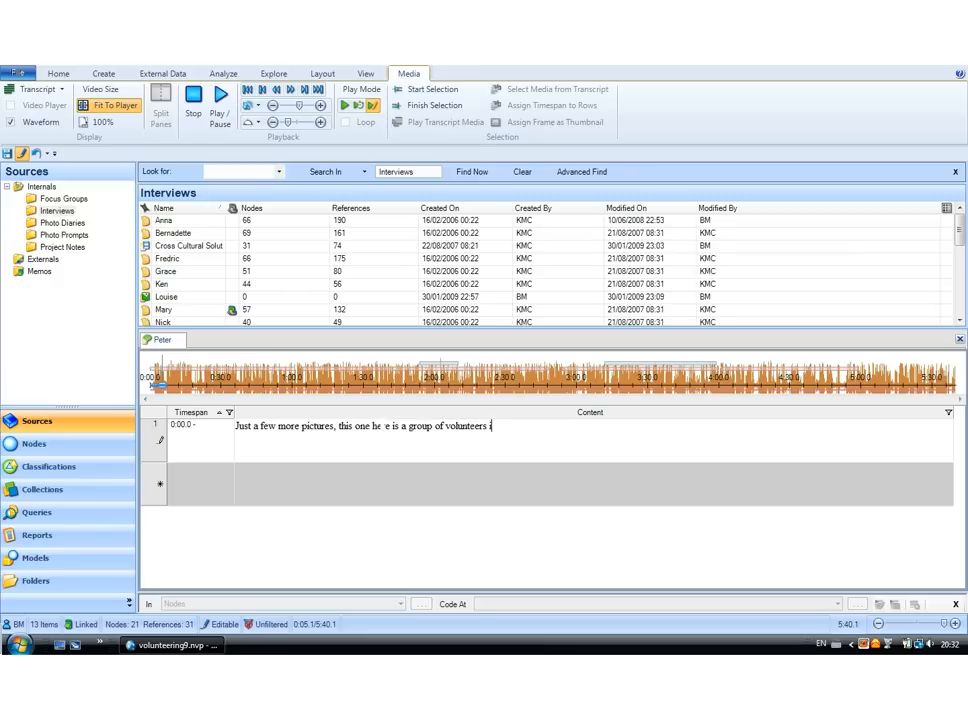
type("in Florida, in the")
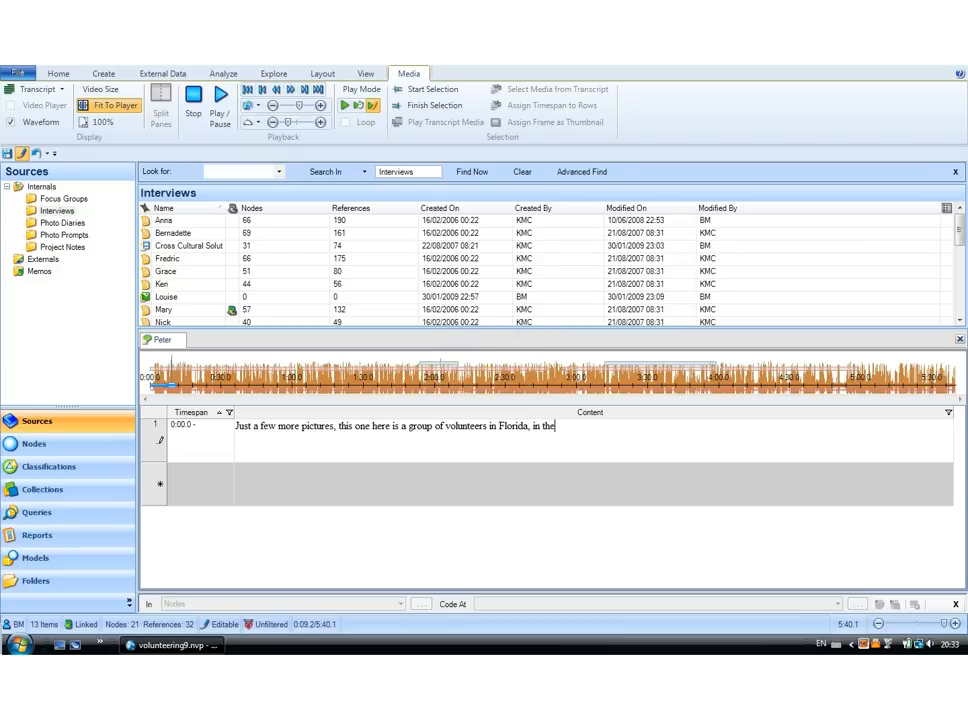
type("Un e")
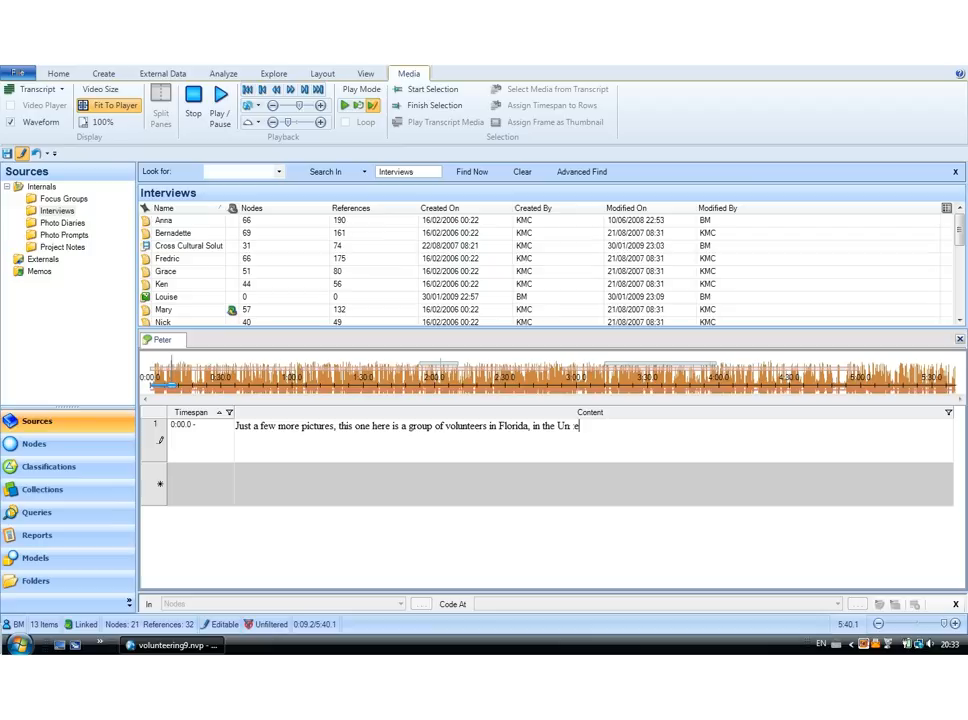
type("ed Sta")
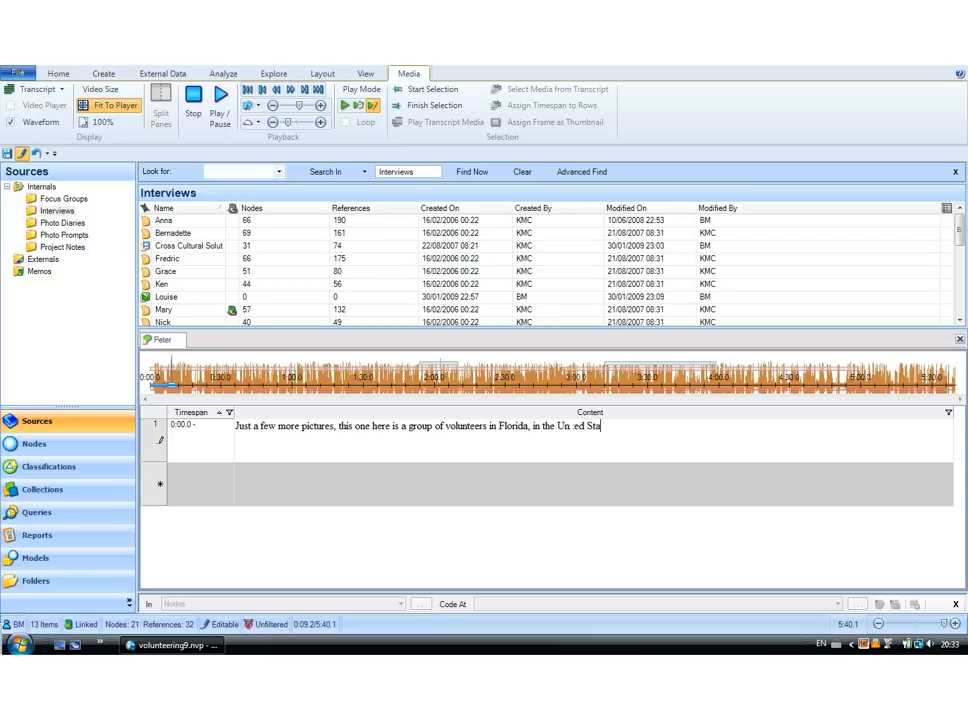
type("w")
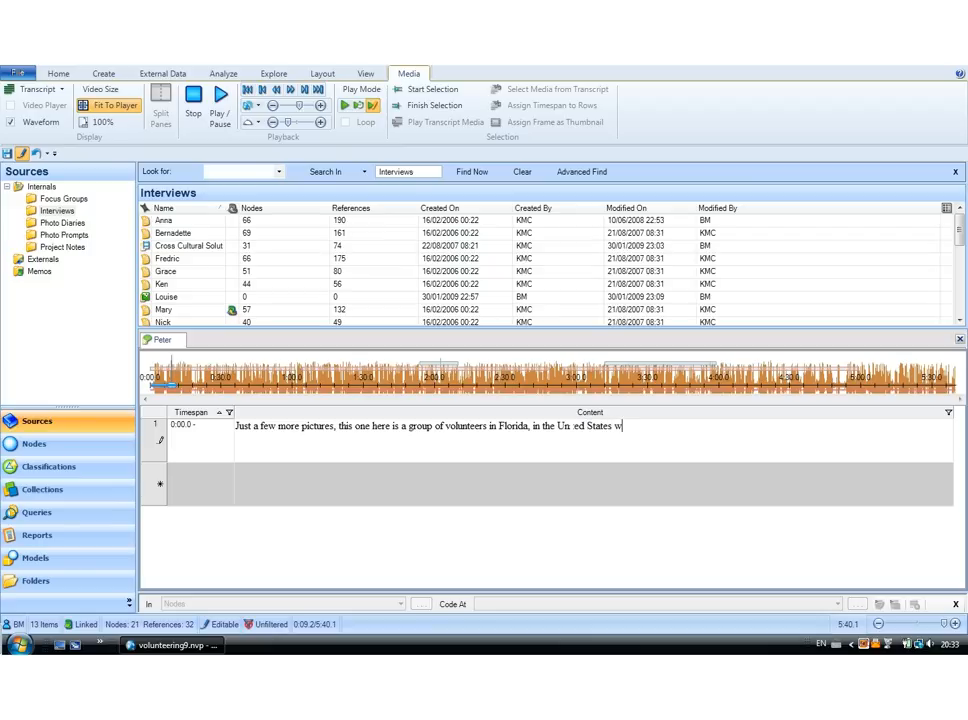
type("who are")
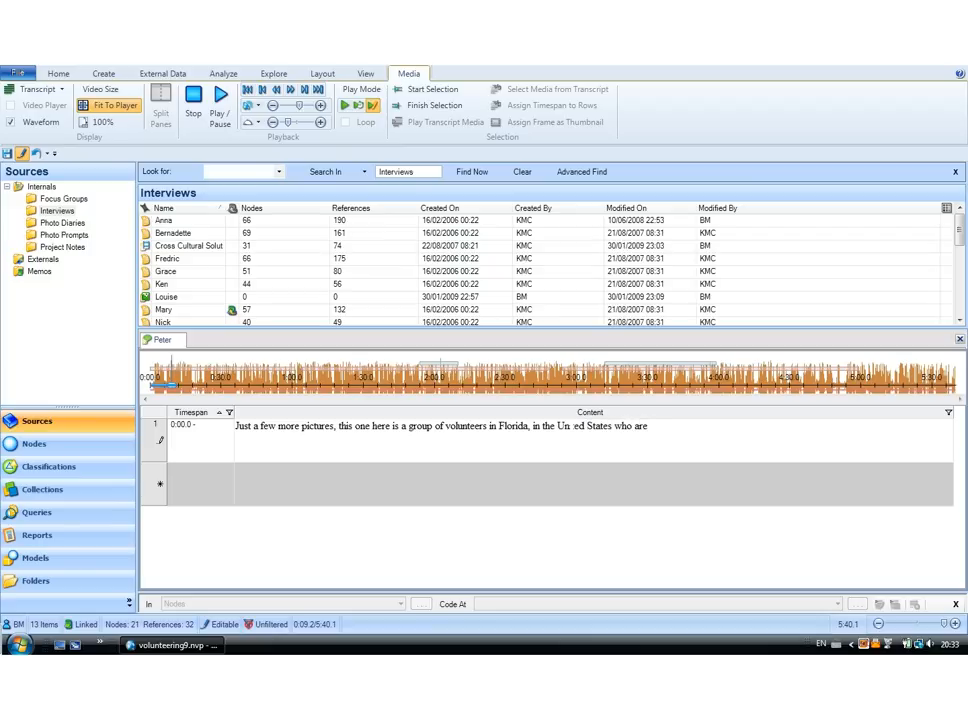
type("orking")
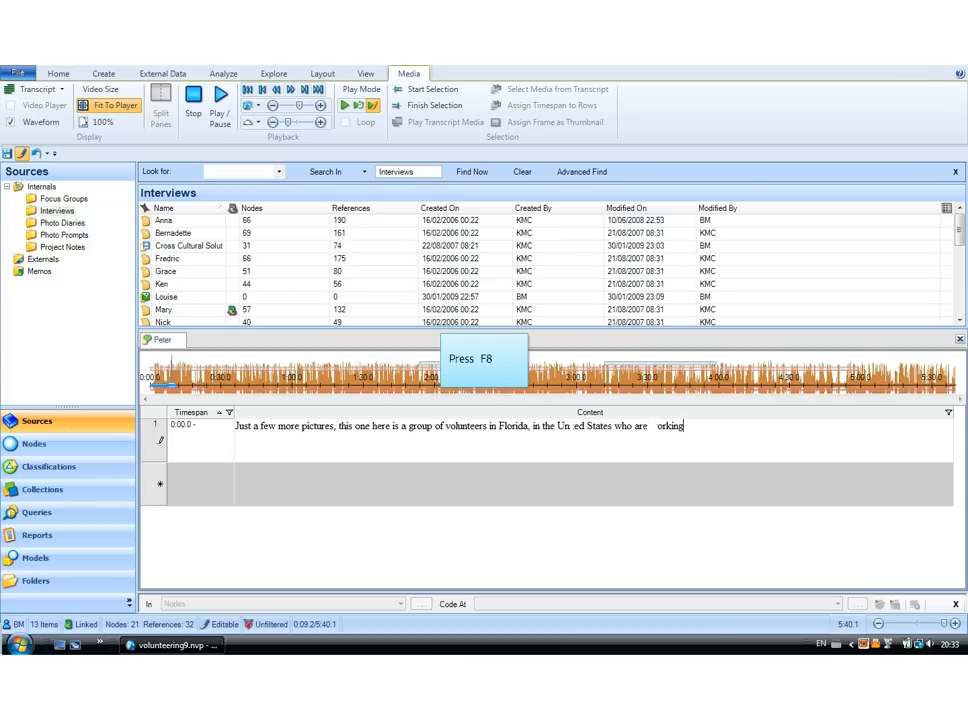
- End the first row's timespan with F8 so a second row begins at 0:09.2
key("F8")
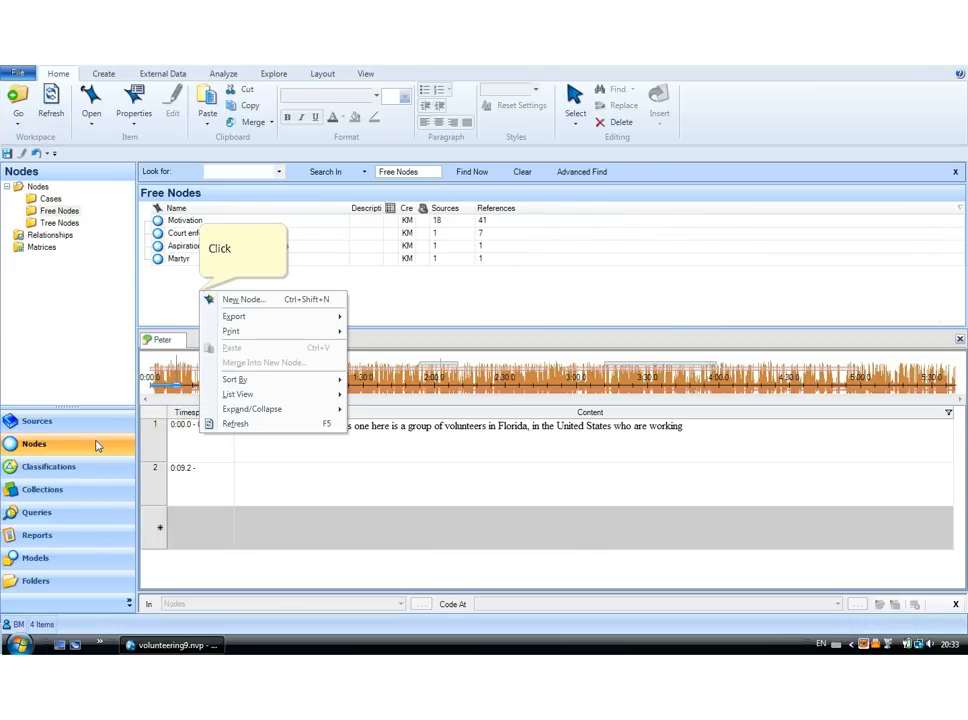
mouse_move(245, 299)
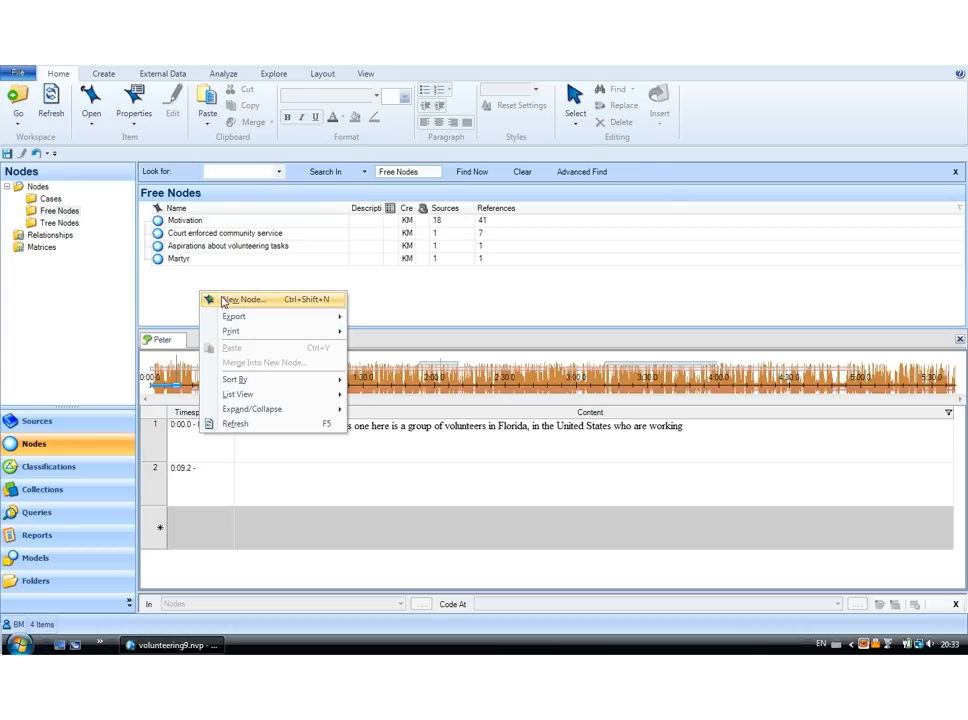
- Create a new free node named Test
left_click(245, 299)
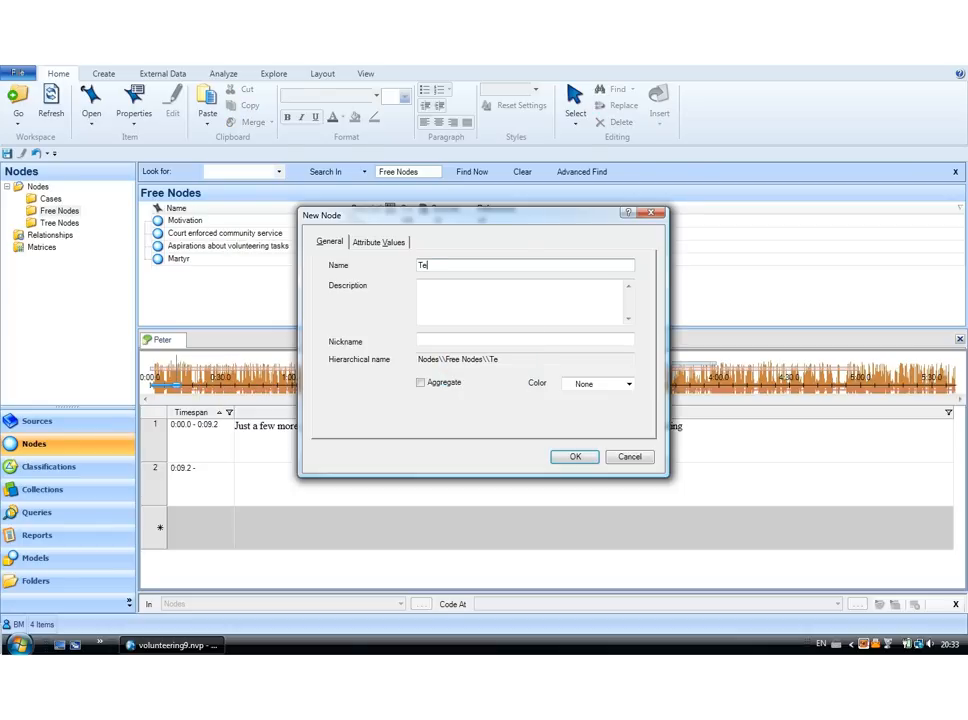
left_click(574, 457)
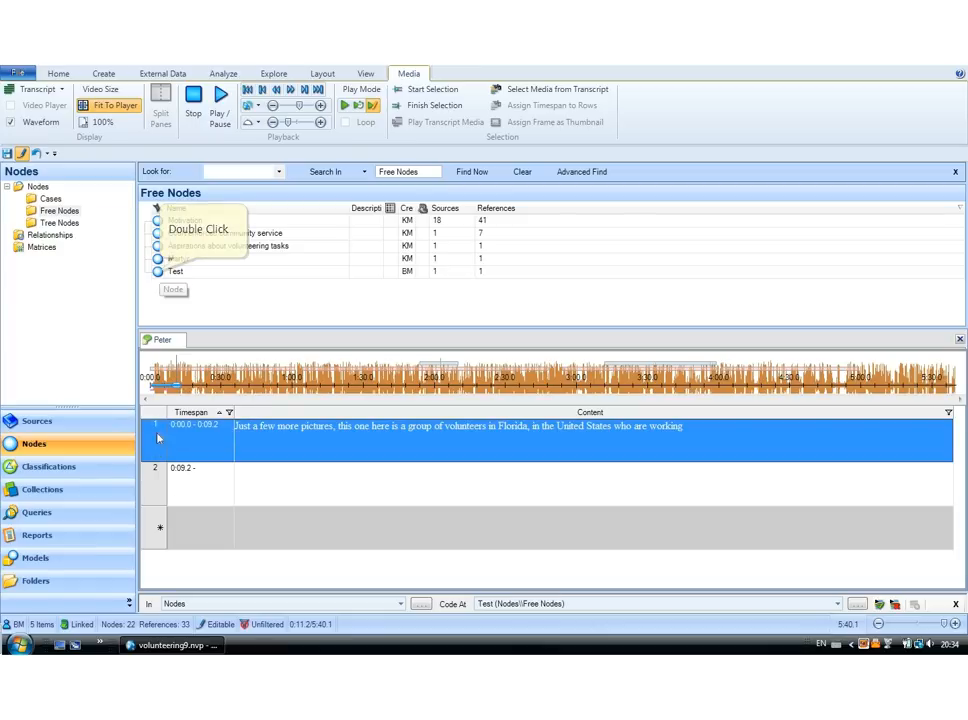
- View the Test node's coded audio and text, then return to Peter's transcript
double_click(175, 271)
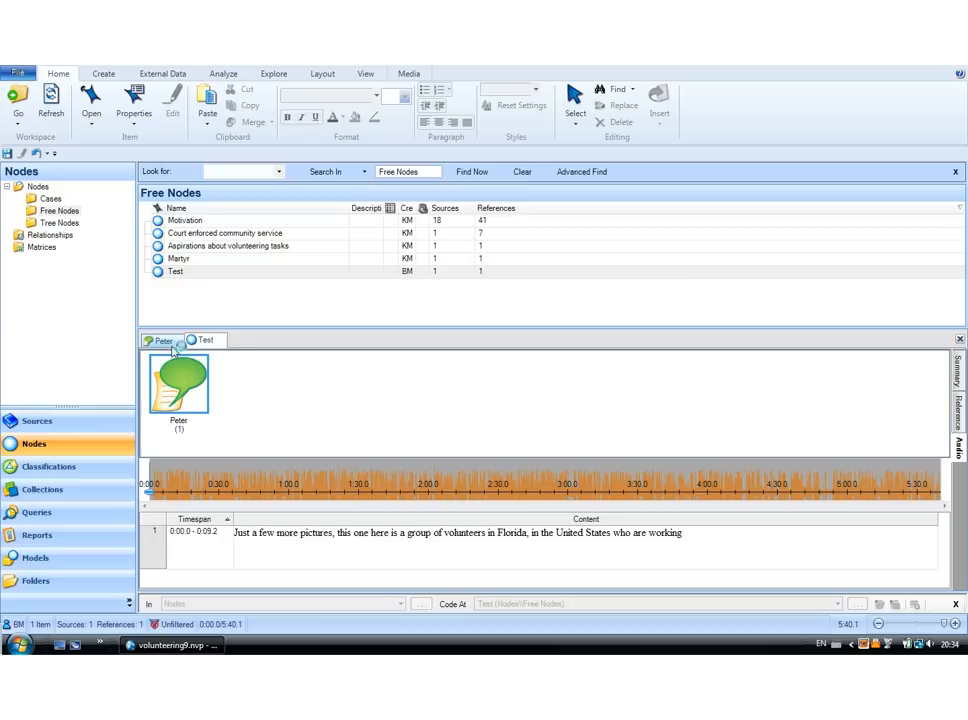
left_click(408, 73)
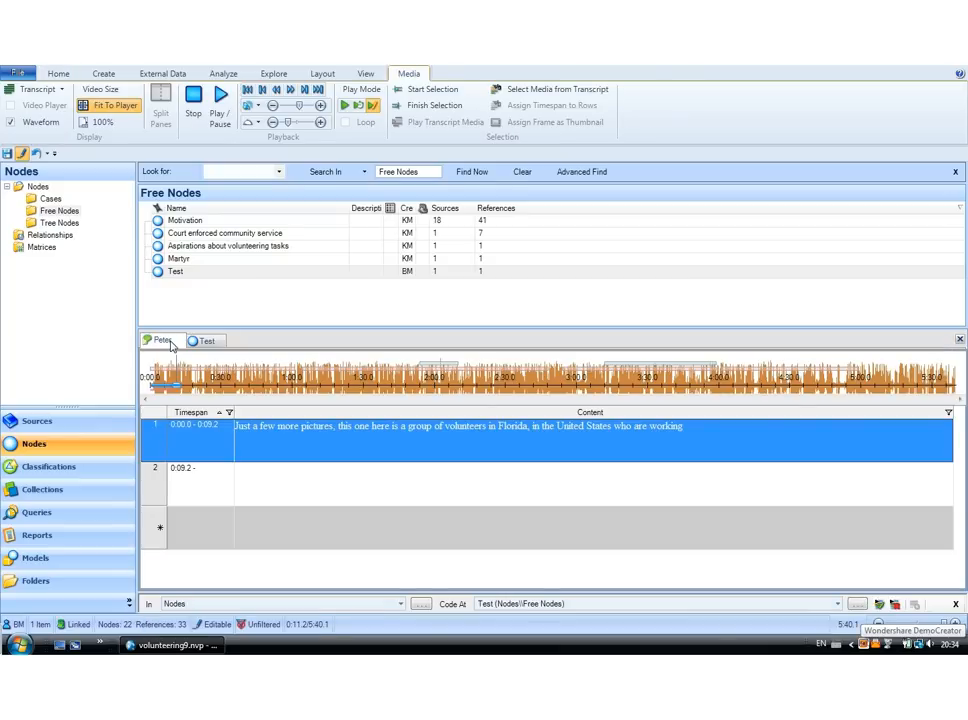